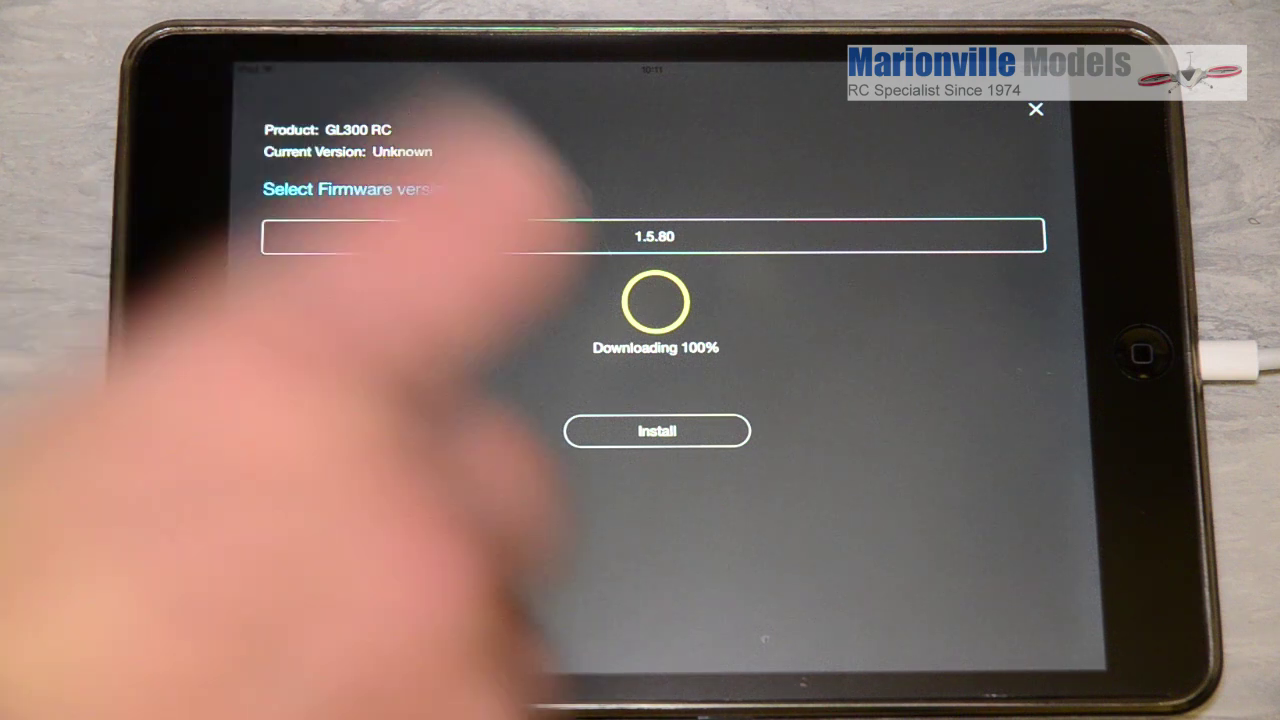
- Install GL300 RC firmware 1.5.80, then enter the Phantom 4 camera view showing the aircraft disconnected
click(657, 431)
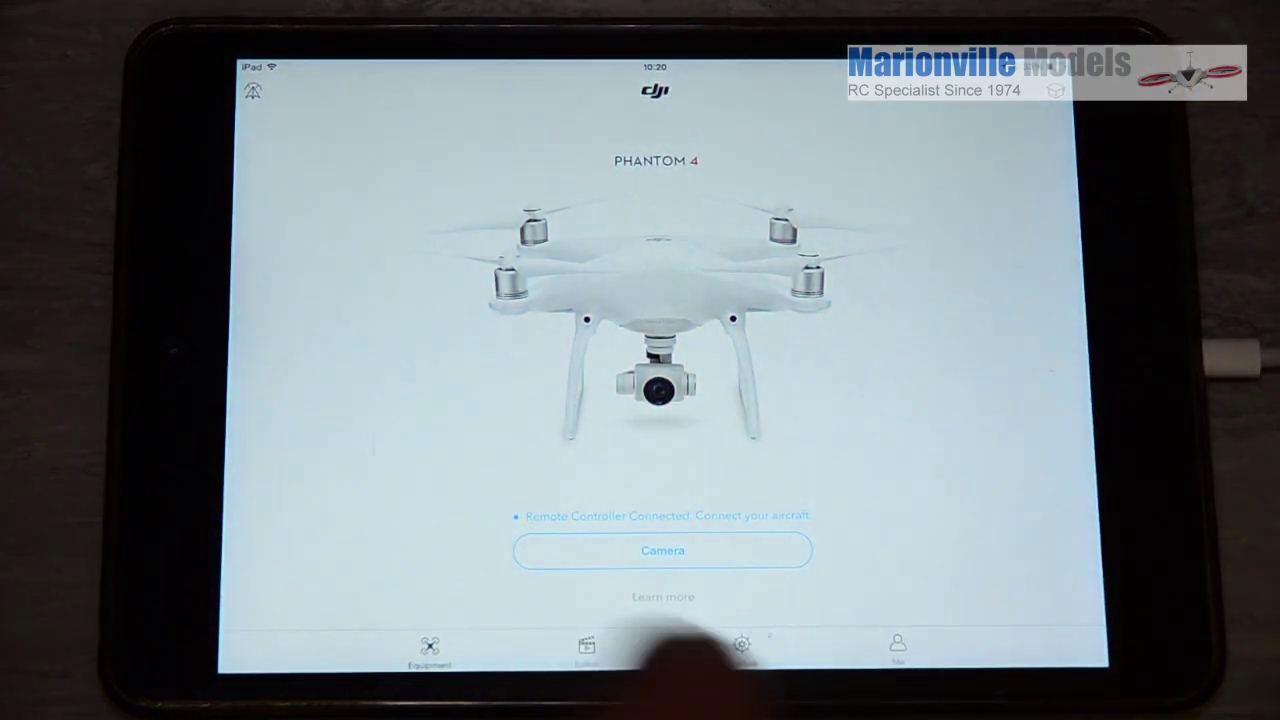
click(662, 550)
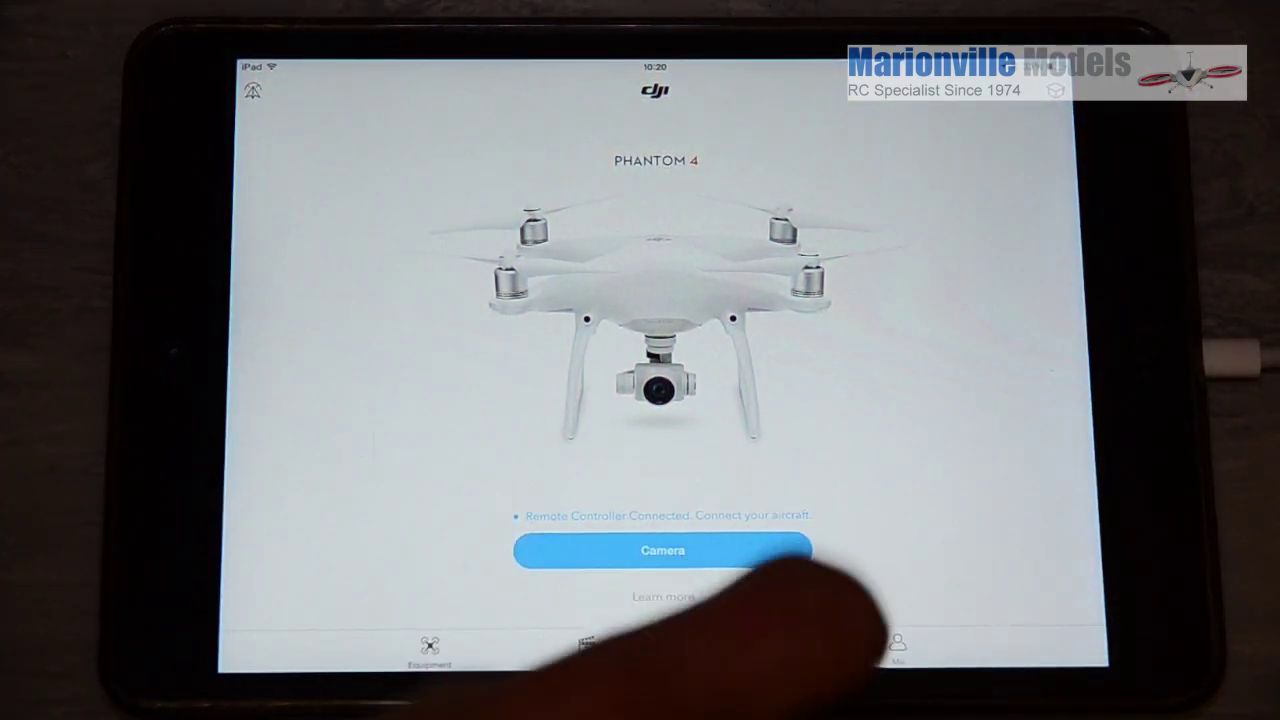
click(676, 551)
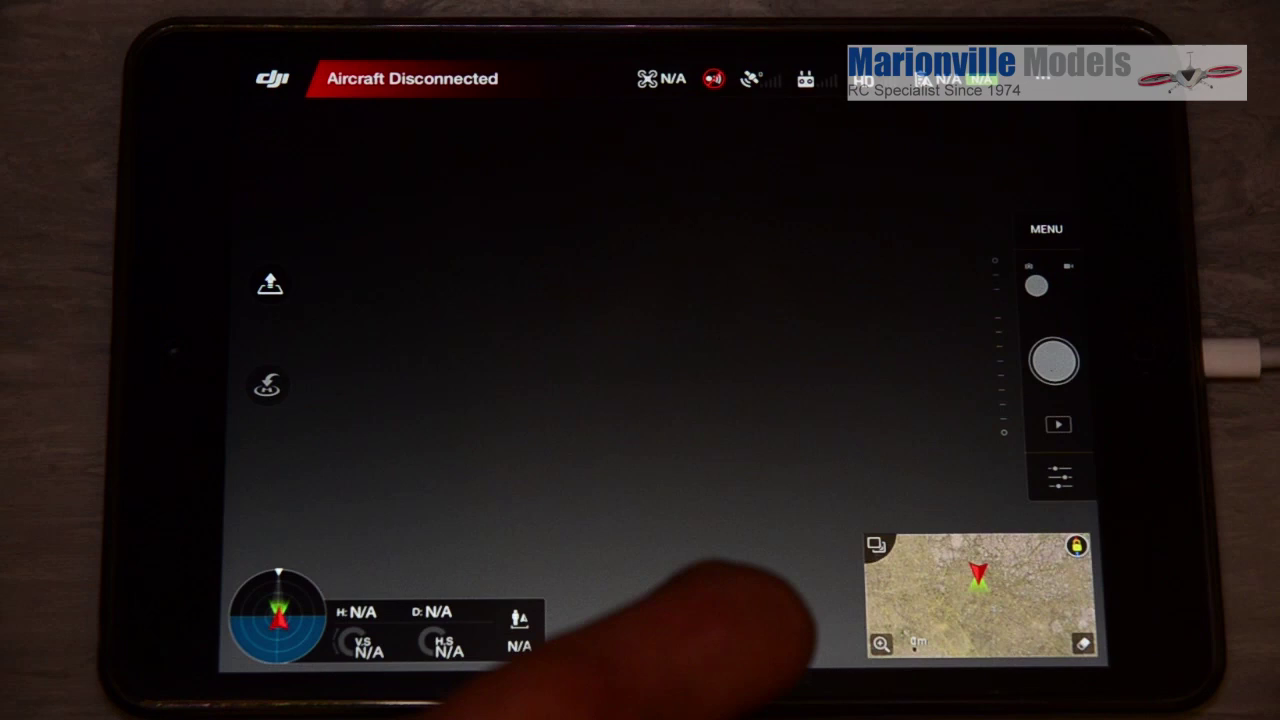